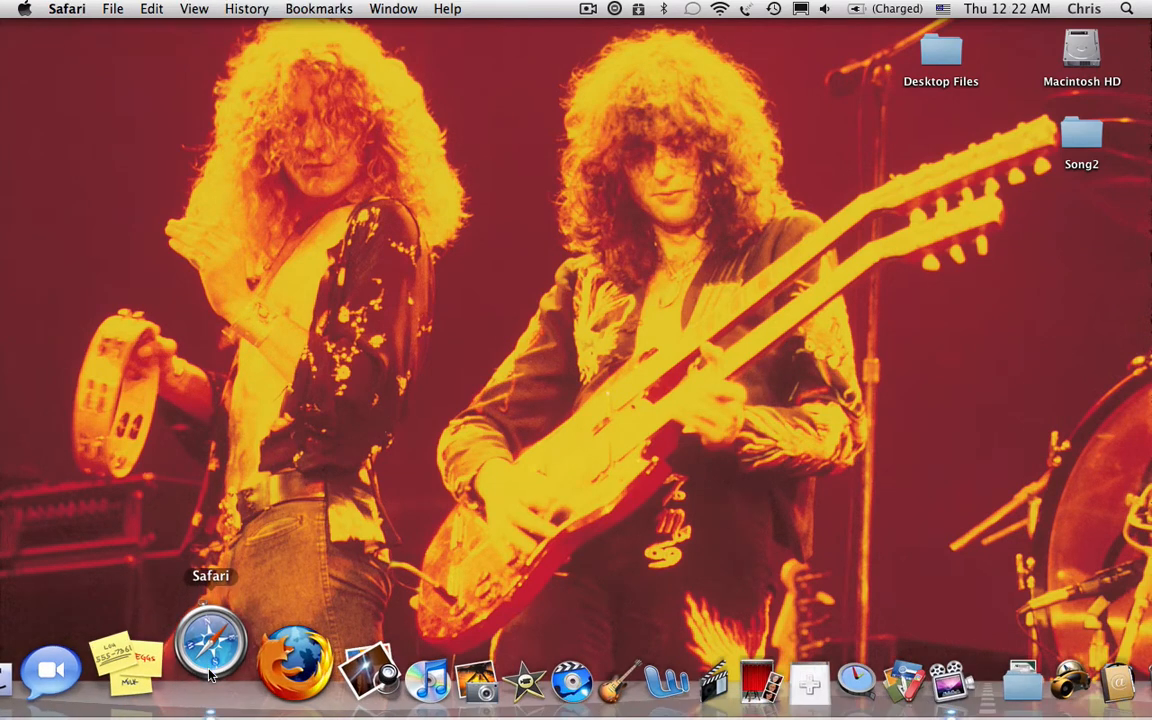
Launch Safari and load the Frets On Fire Wiki from the bookmarks bar.
left_click(212, 650)
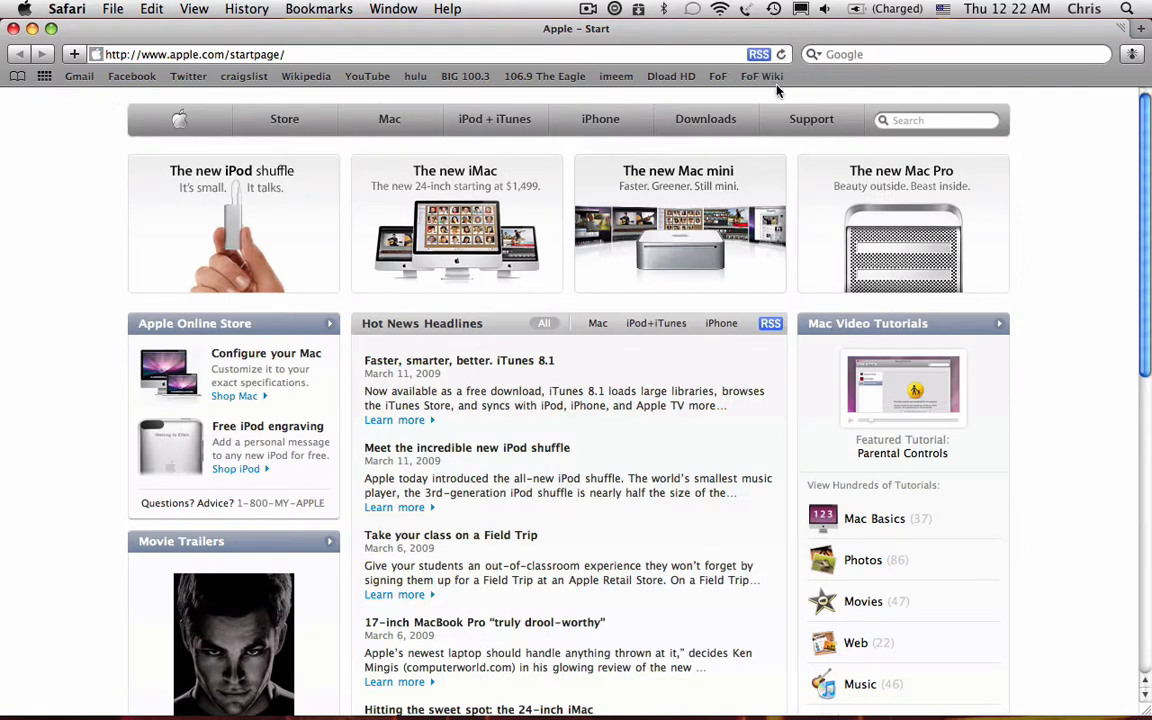
left_click(760, 76)
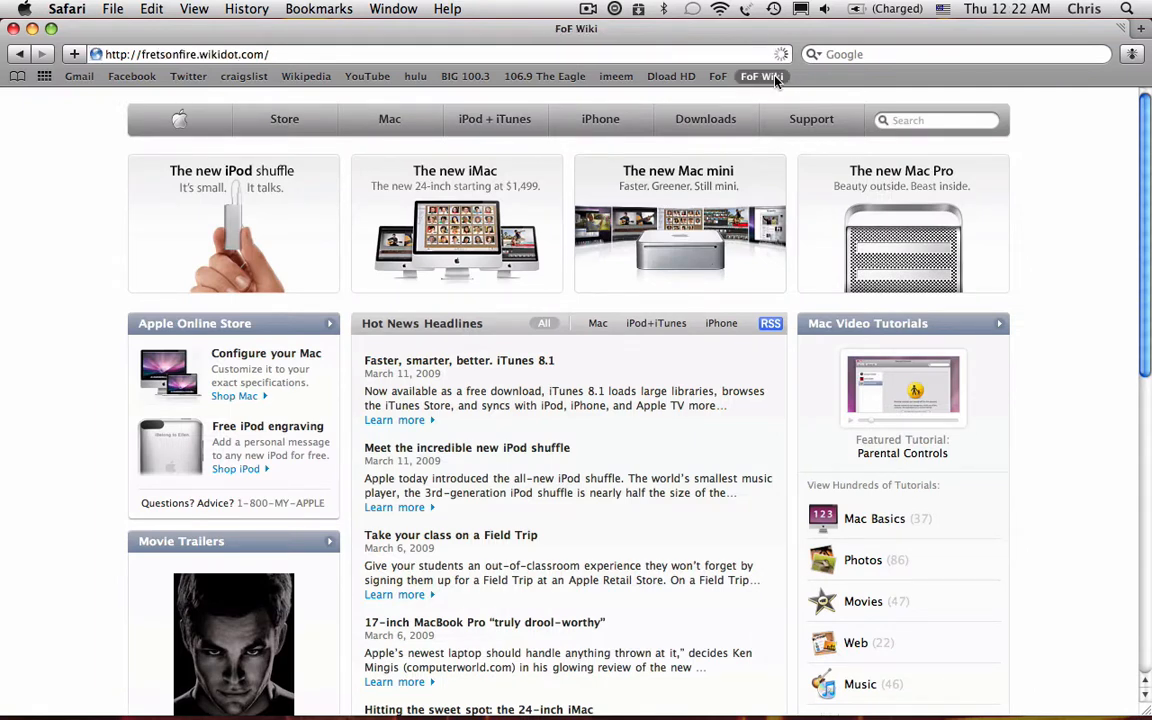
left_click(760, 76)
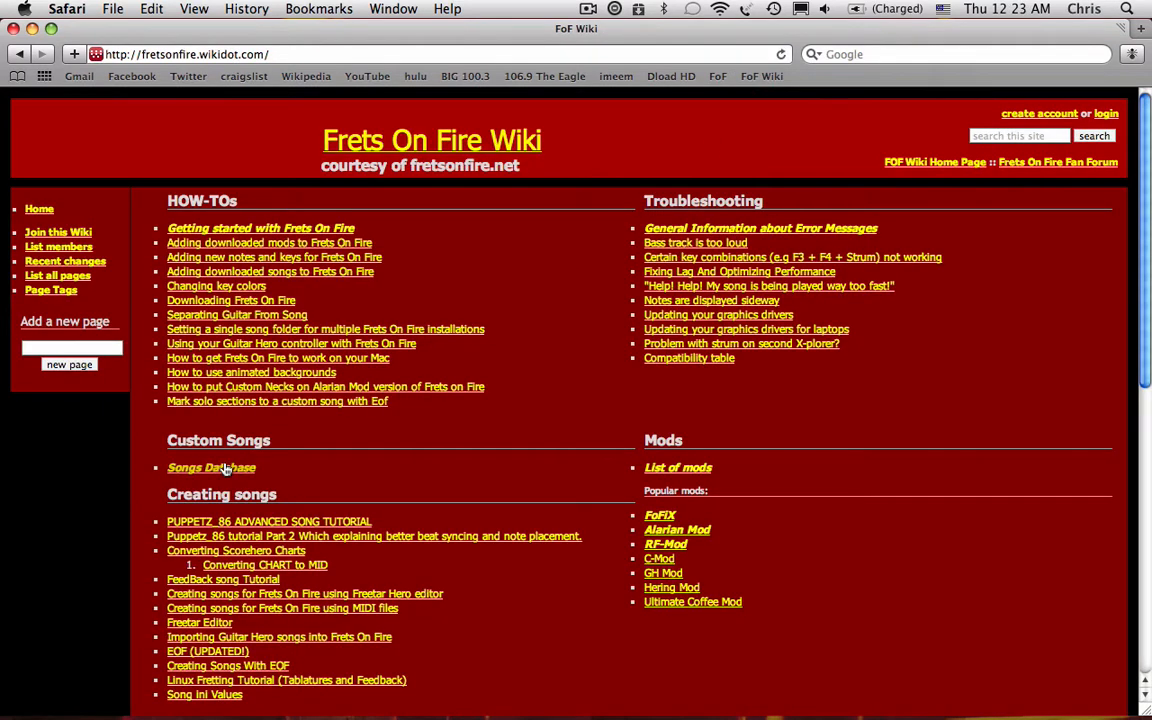
From the Songs Database, list artists under B and reach the forum post for Blur's Song 2.
left_click(212, 468)
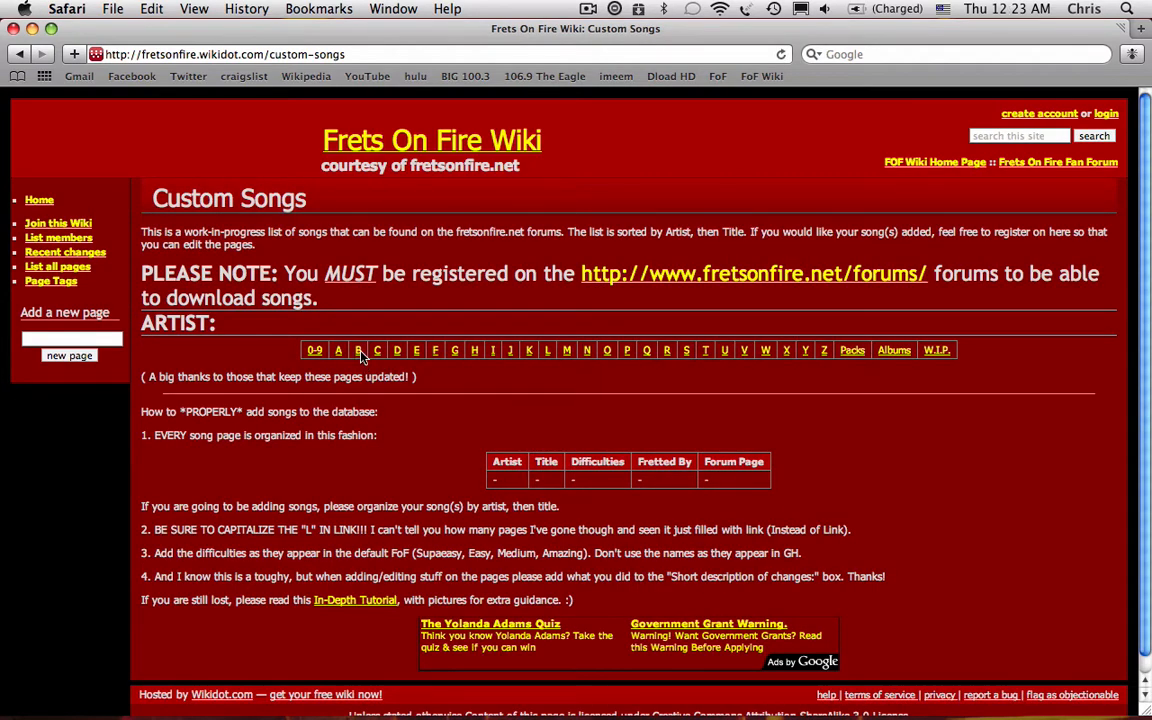
left_click(360, 350)
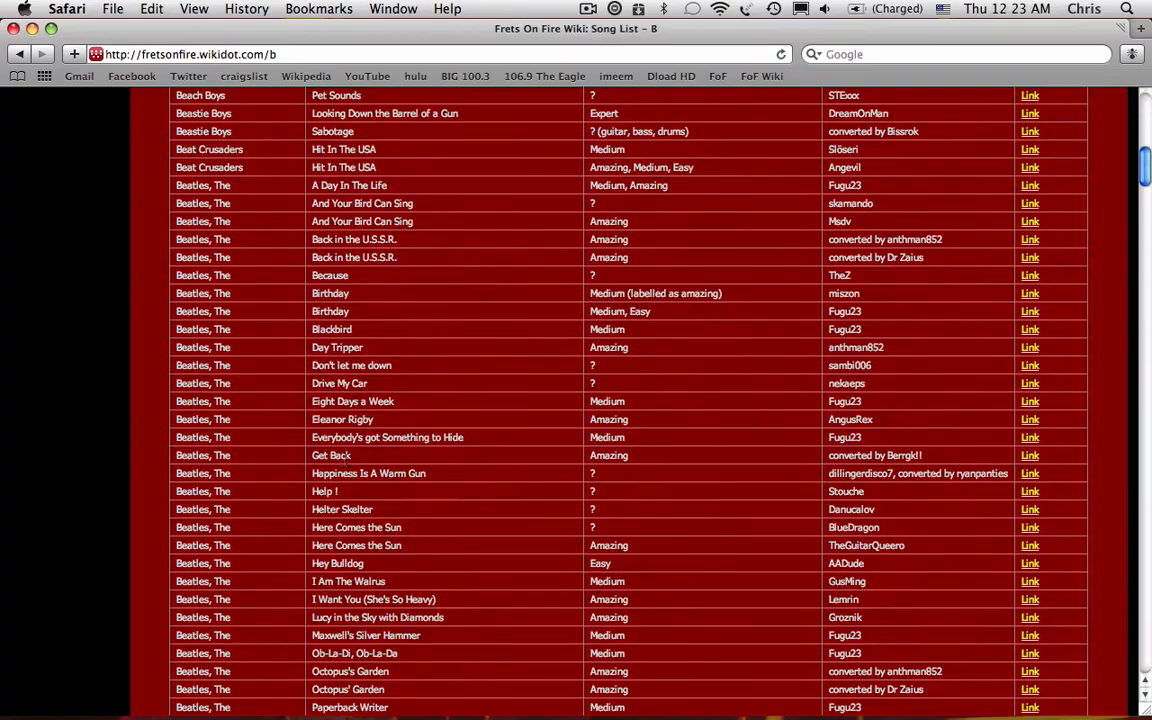
scroll("down", 3)
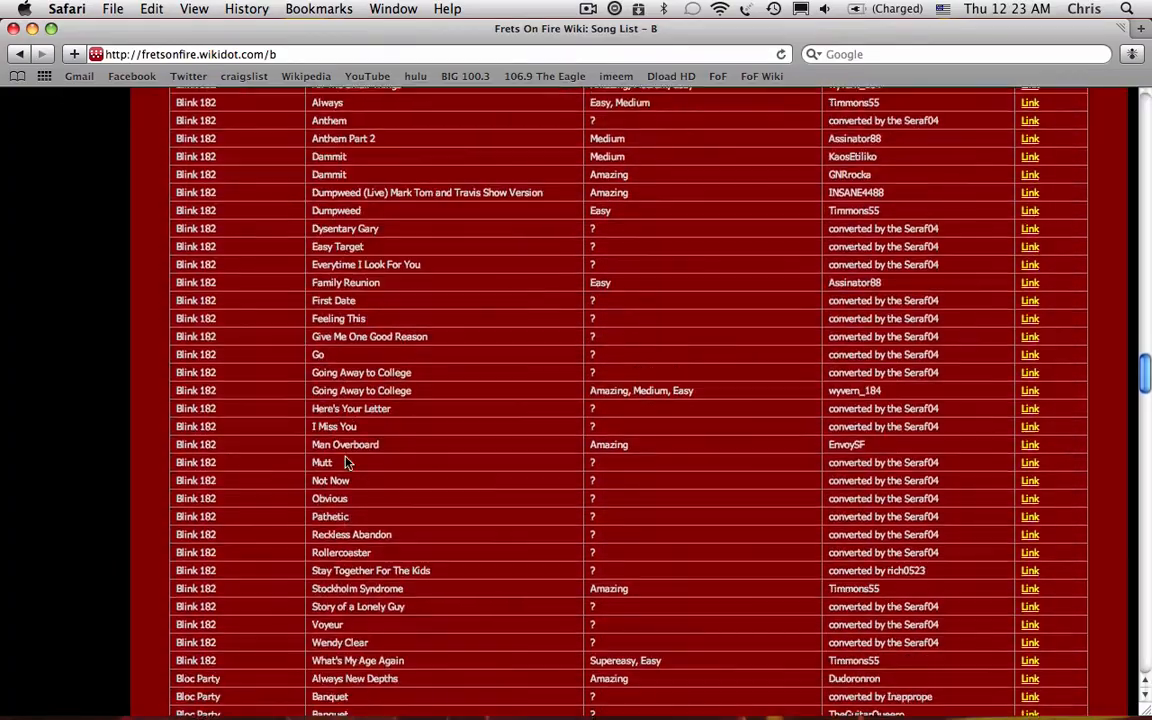
scroll("down", 3)
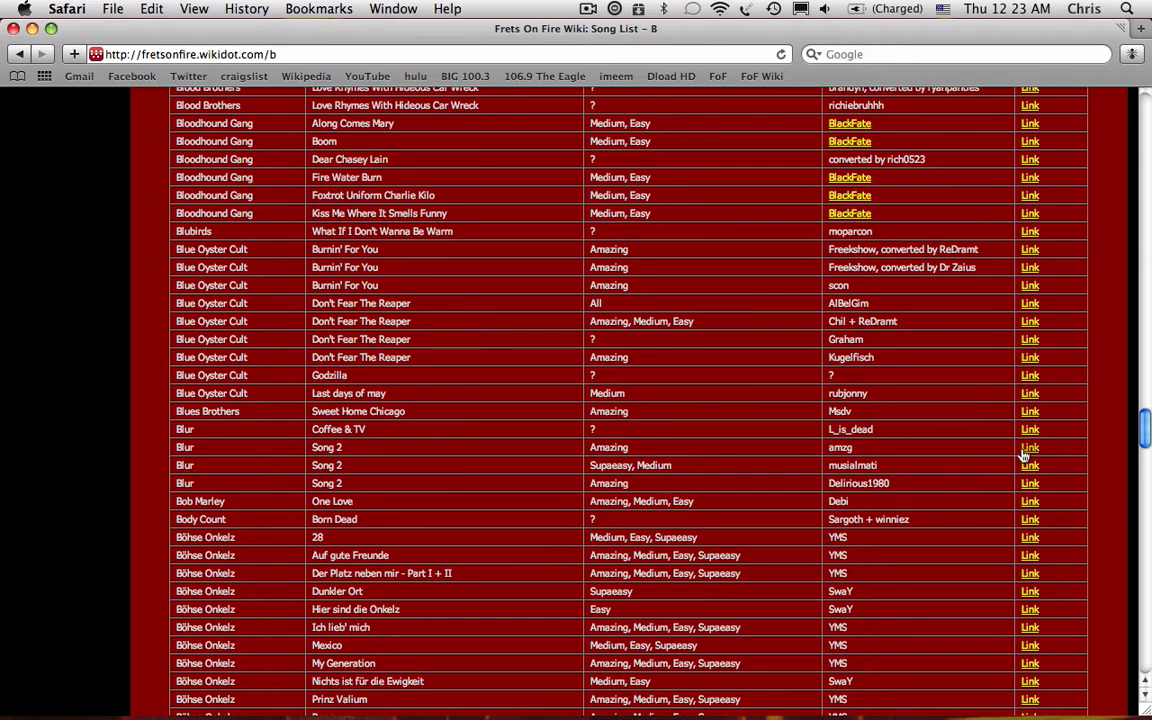
left_click(1030, 448)
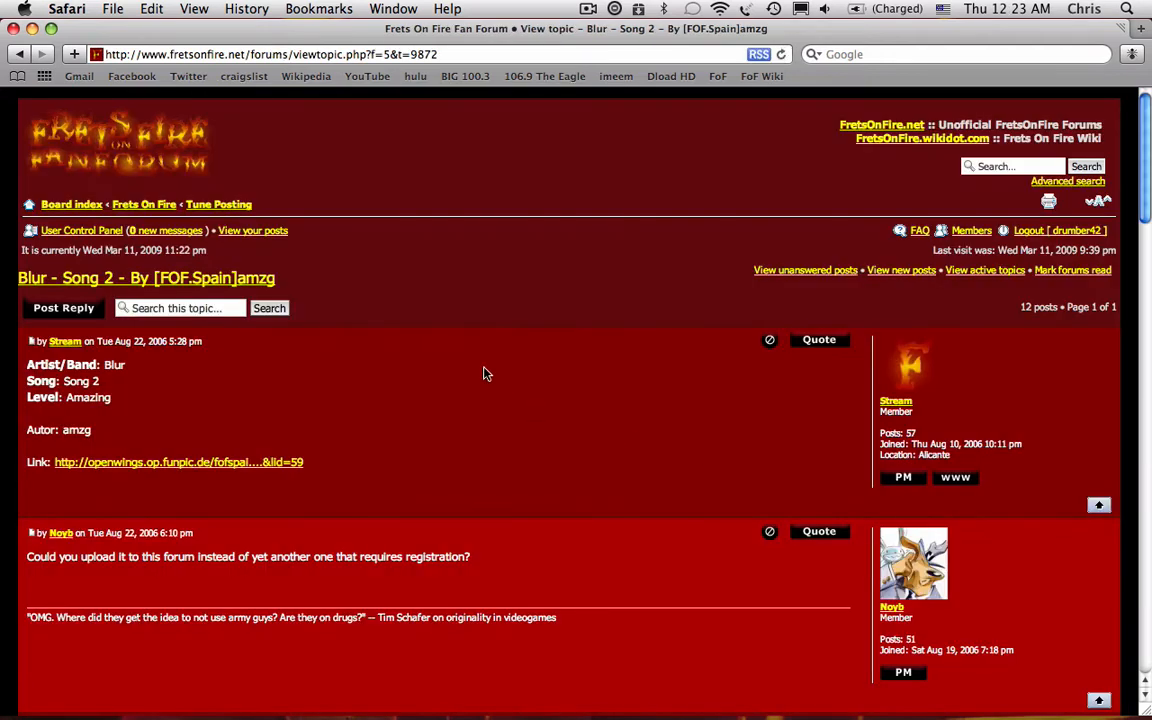
mouse_move(260, 472)
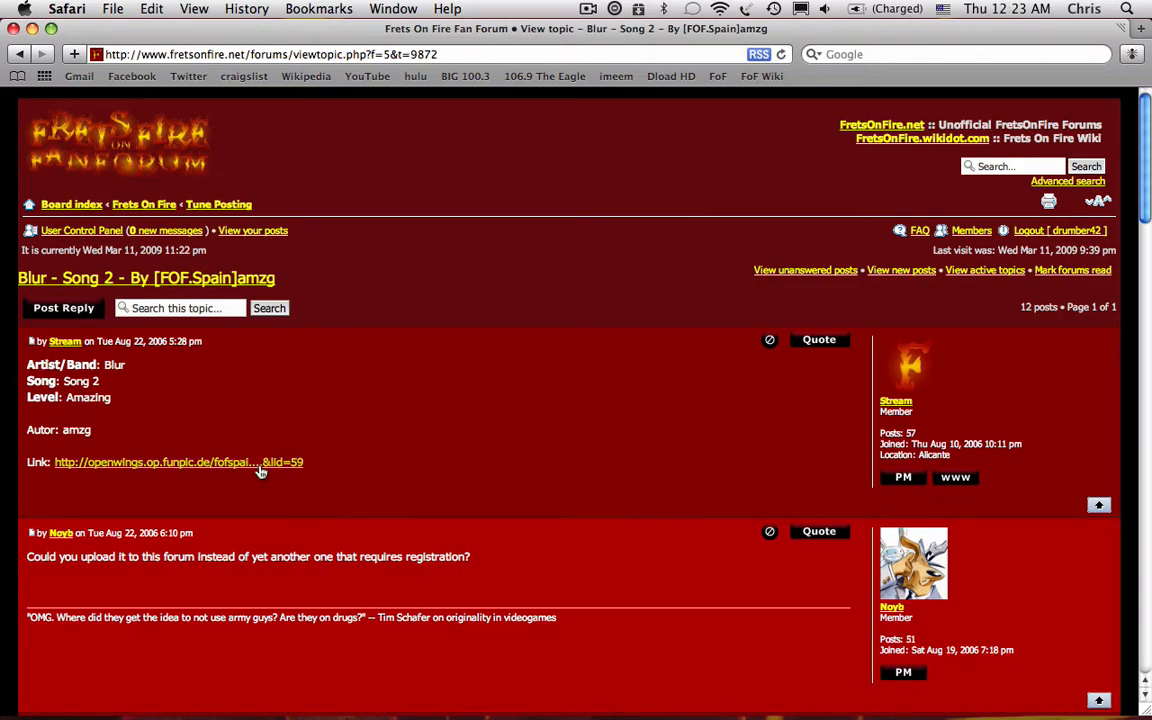
mouse_move(426, 380)
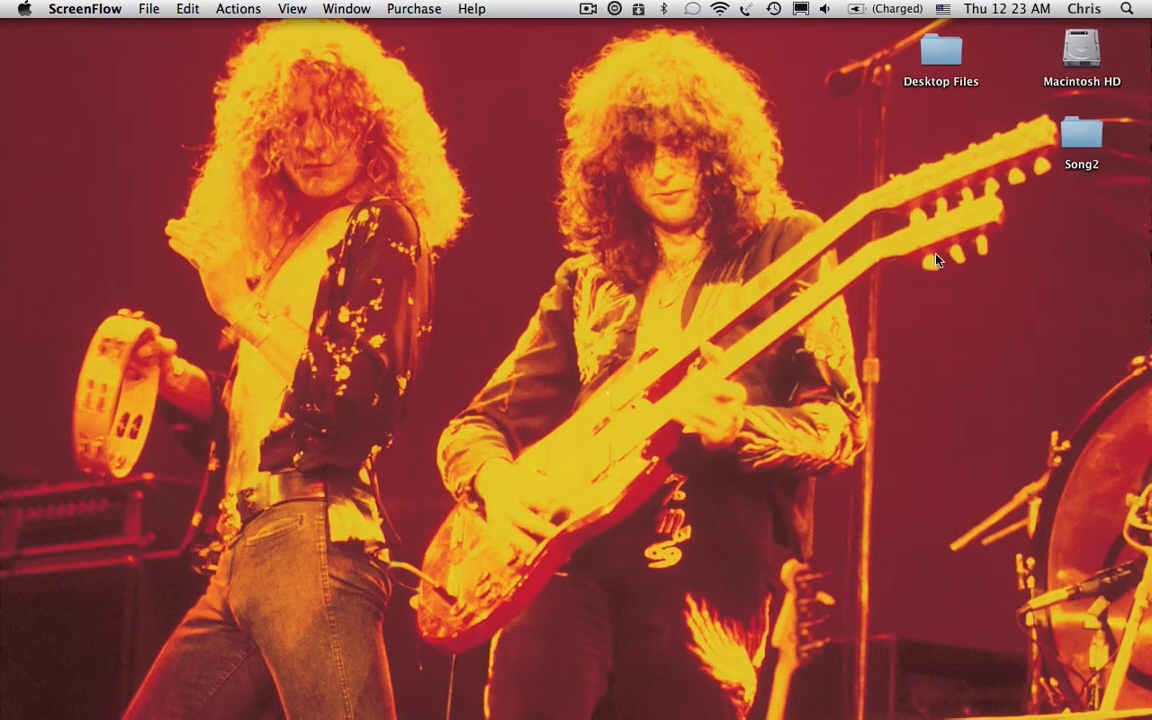
mouse_move(930, 592)
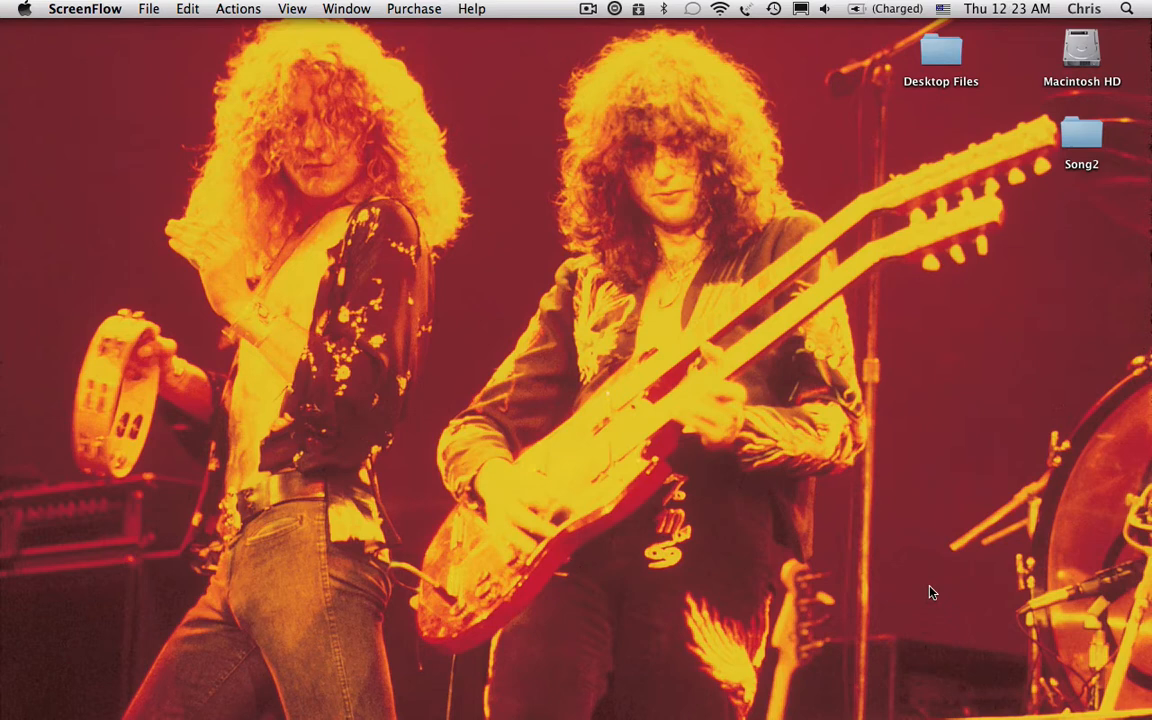
mouse_move(928, 668)
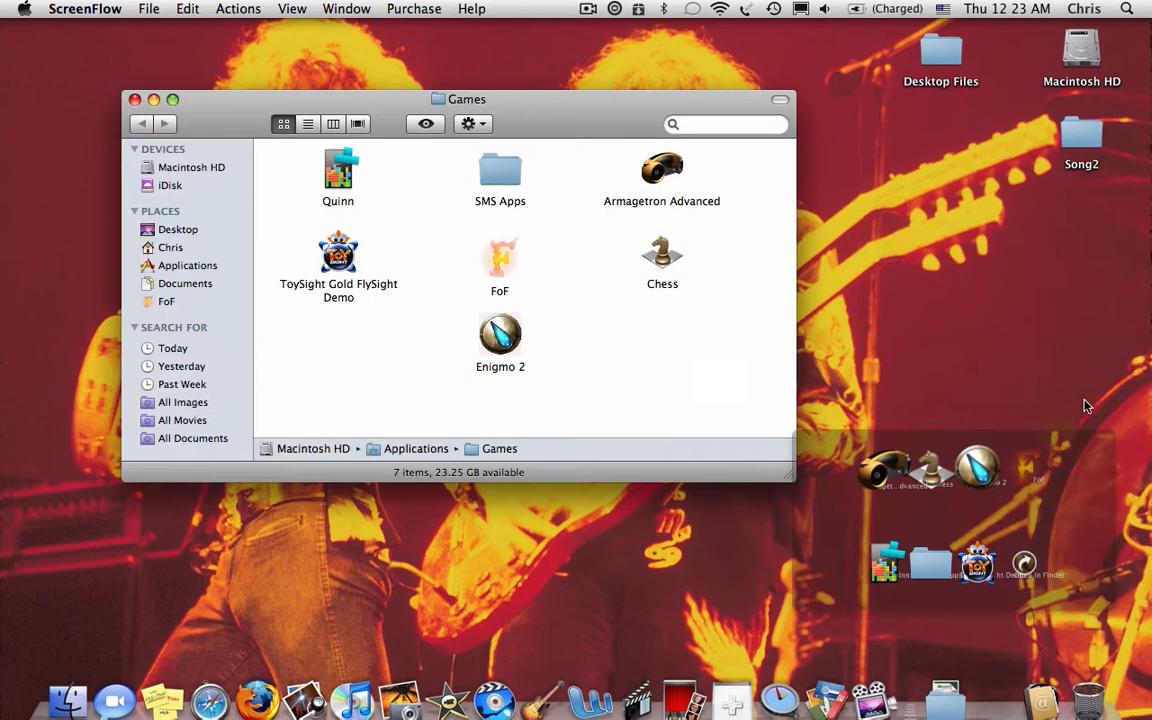
Show Package Contents of the FoF app in the Games folder.
right_click(500, 260)
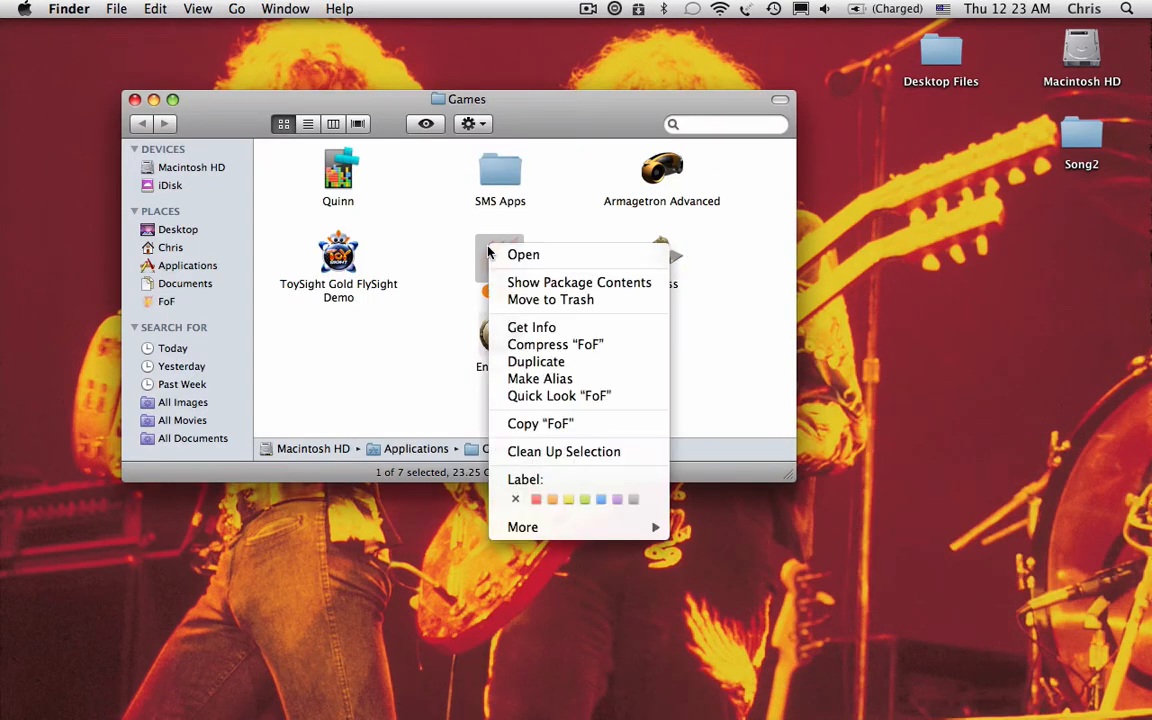
mouse_move(578, 282)
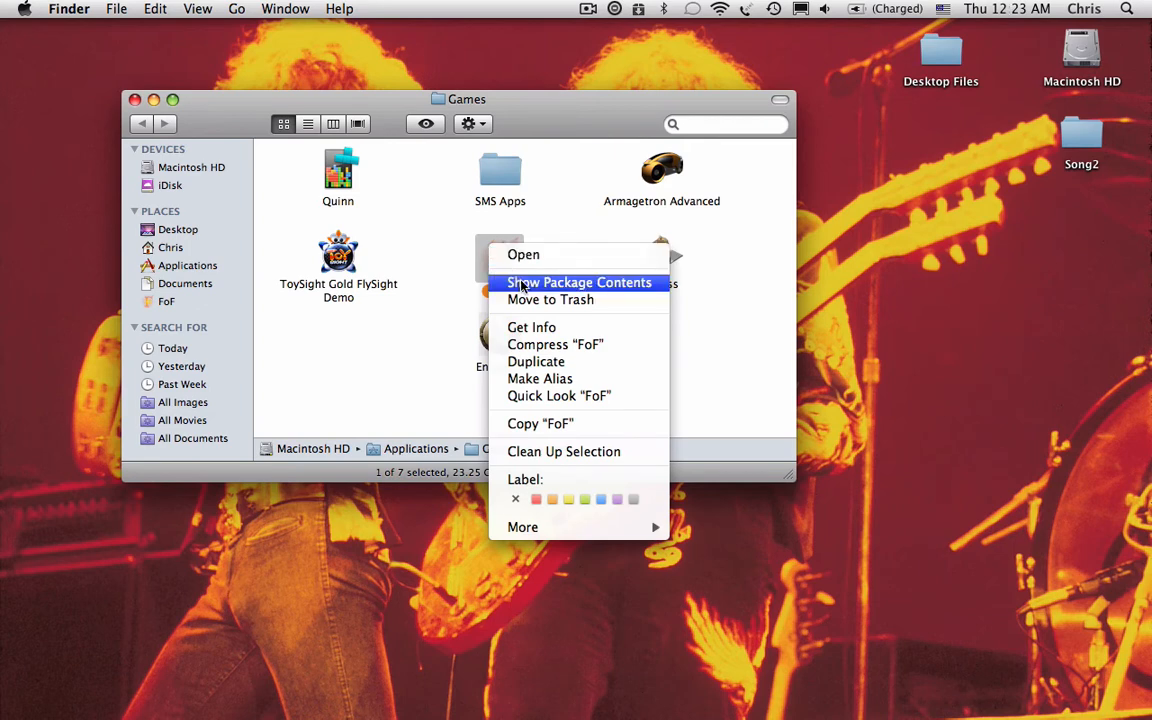
left_click(580, 282)
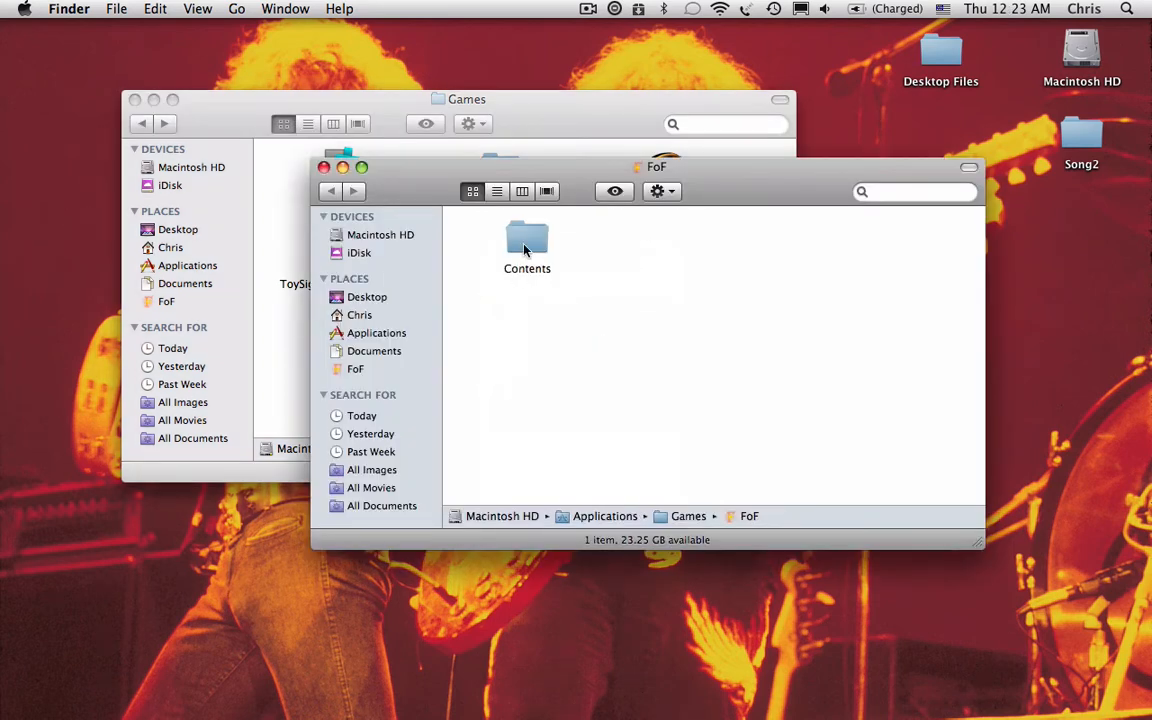
Drill through Contents, Resources and data to the FoF songs folder.
double_click(528, 244)
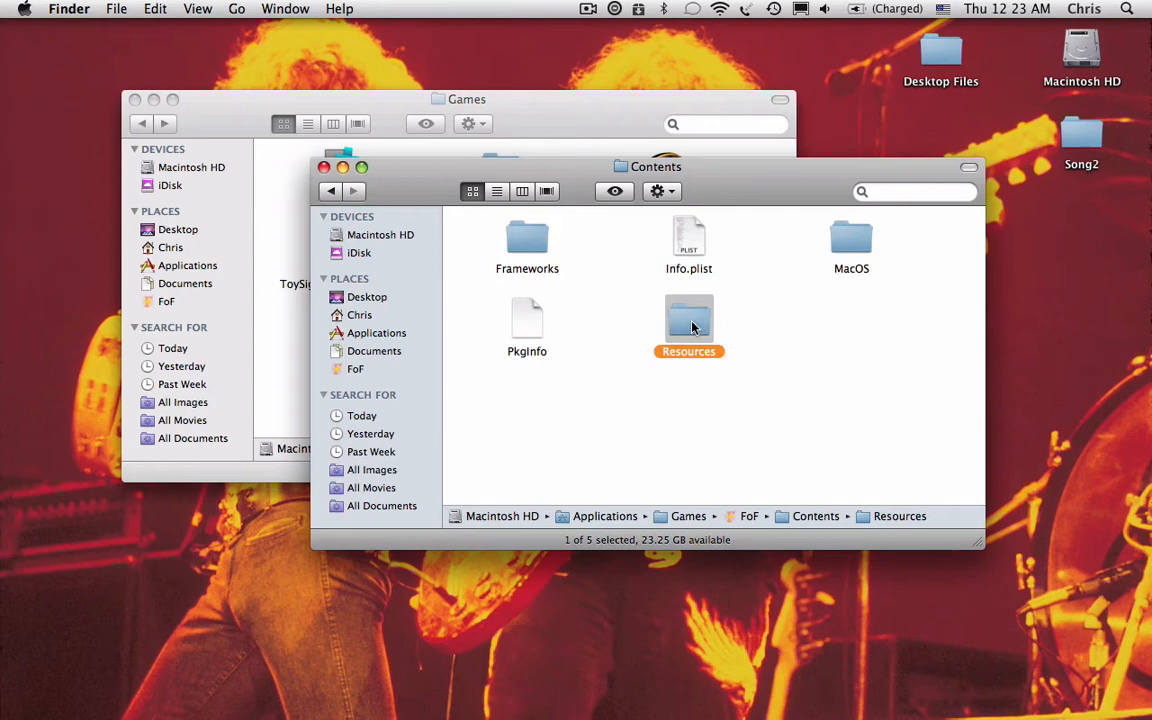
double_click(688, 320)
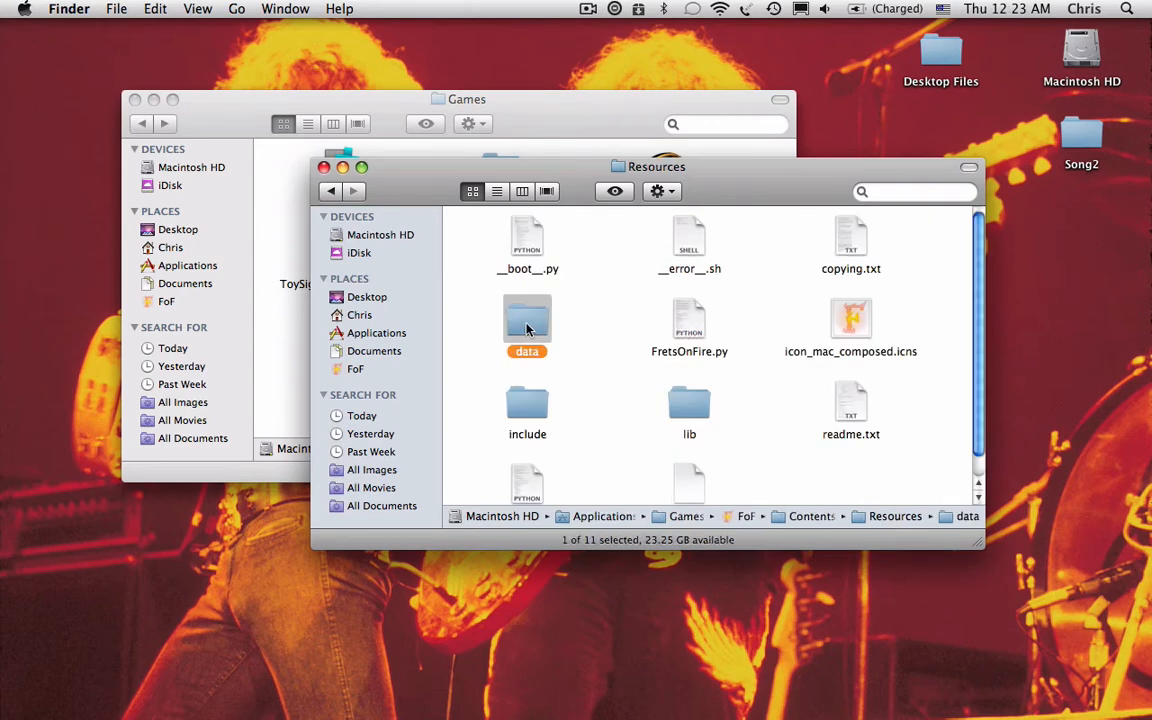
double_click(528, 320)
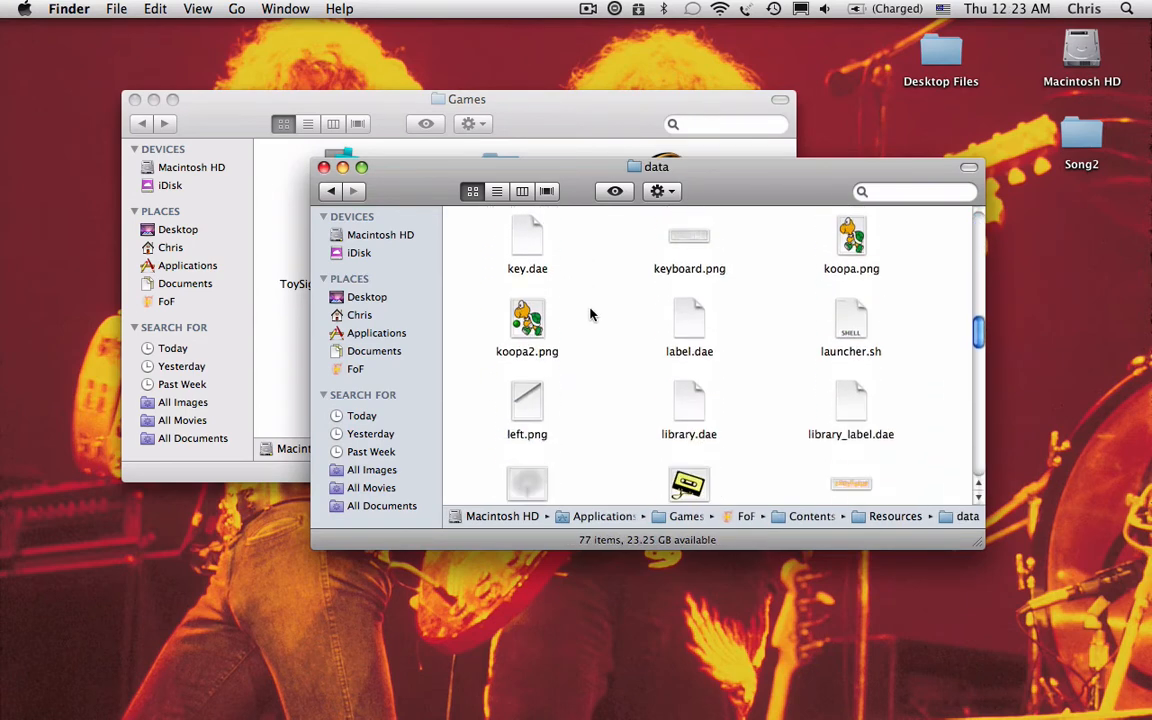
scroll("down", 3)
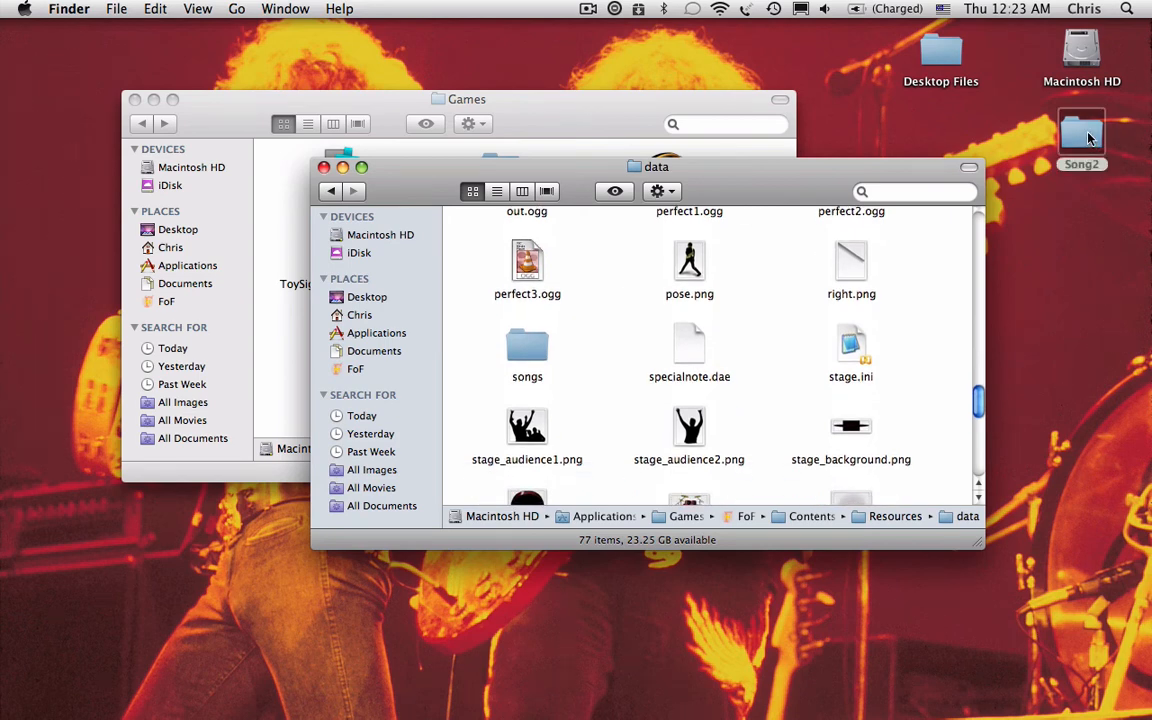
left_click(528, 352)
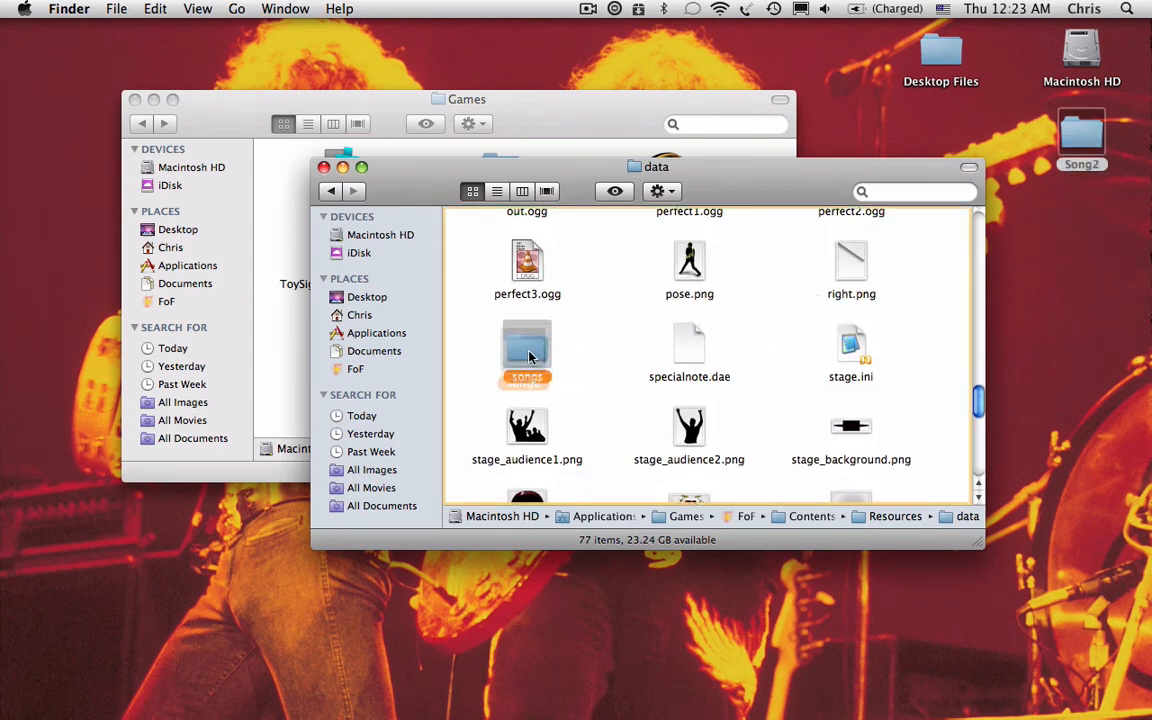